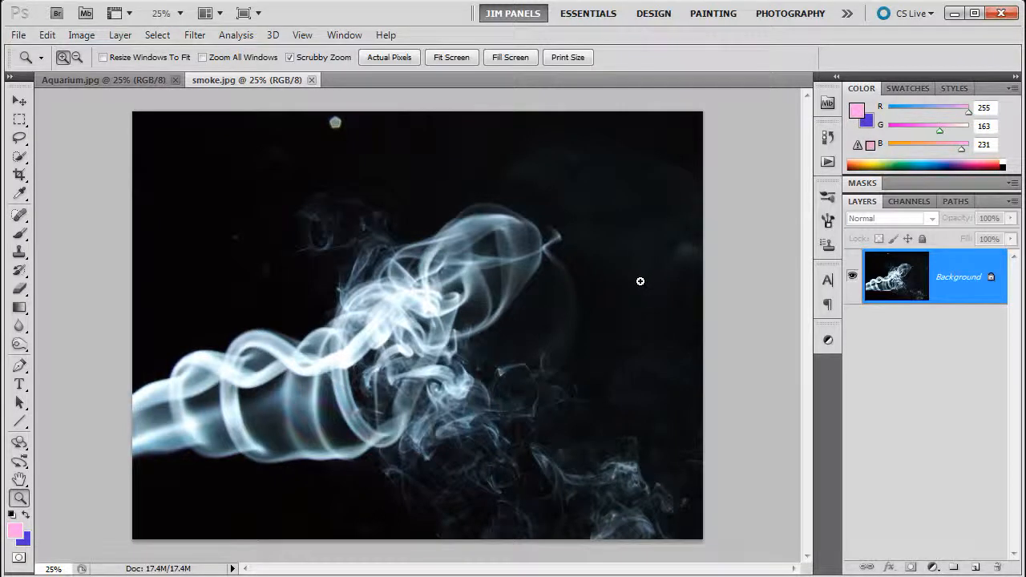
{"action": "mouse_move", "coordinate": [635, 282]}
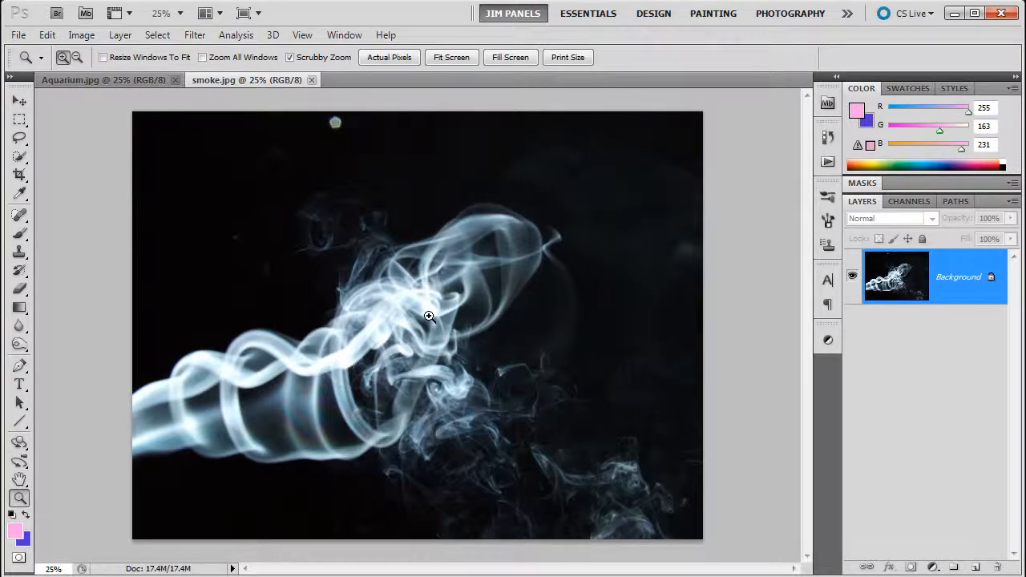
{"action": "mouse_move", "coordinate": [428, 319]}
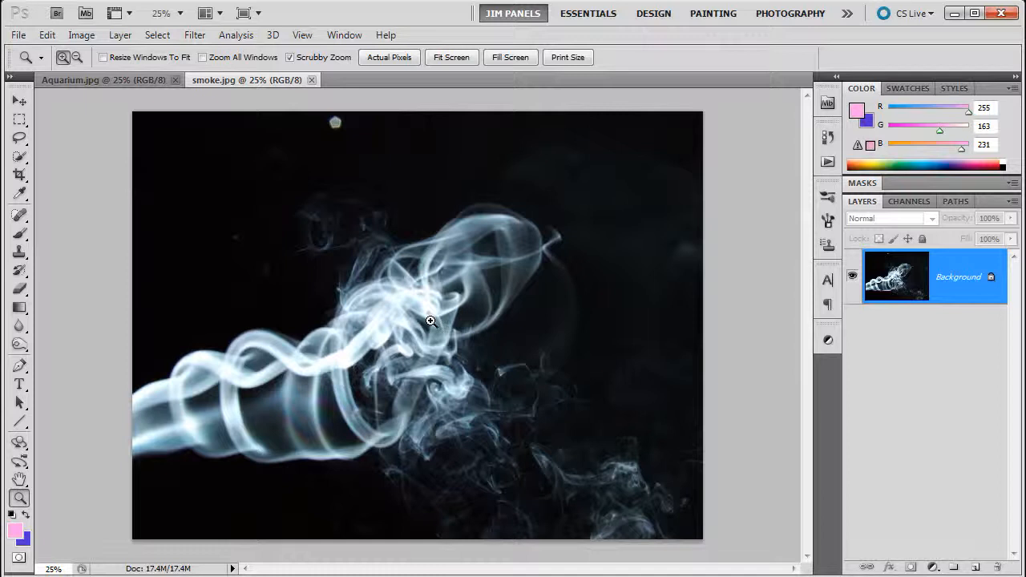
{"action": "mouse_move", "coordinate": [426, 331]}
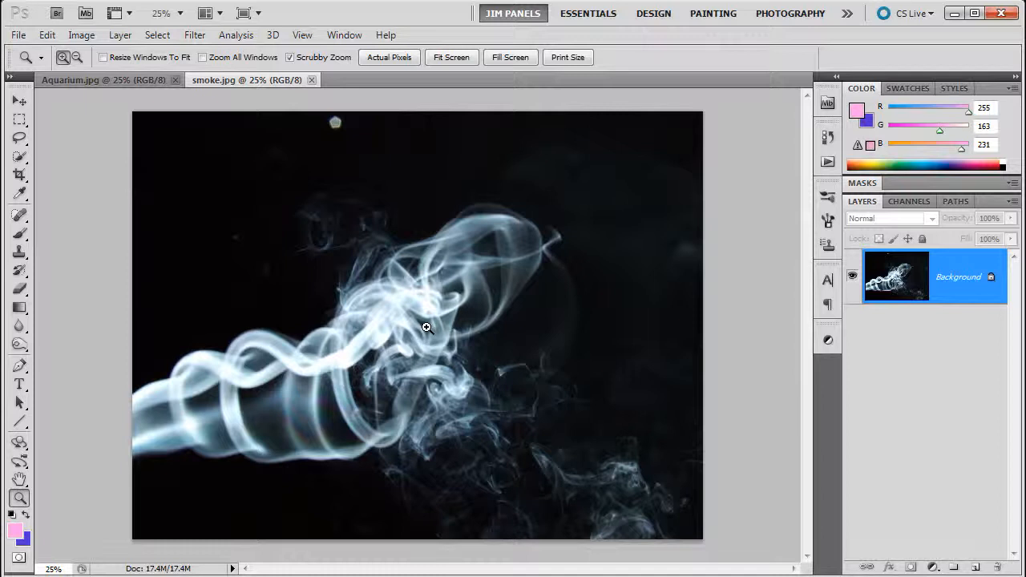
{"action": "mouse_move", "coordinate": [424, 326]}
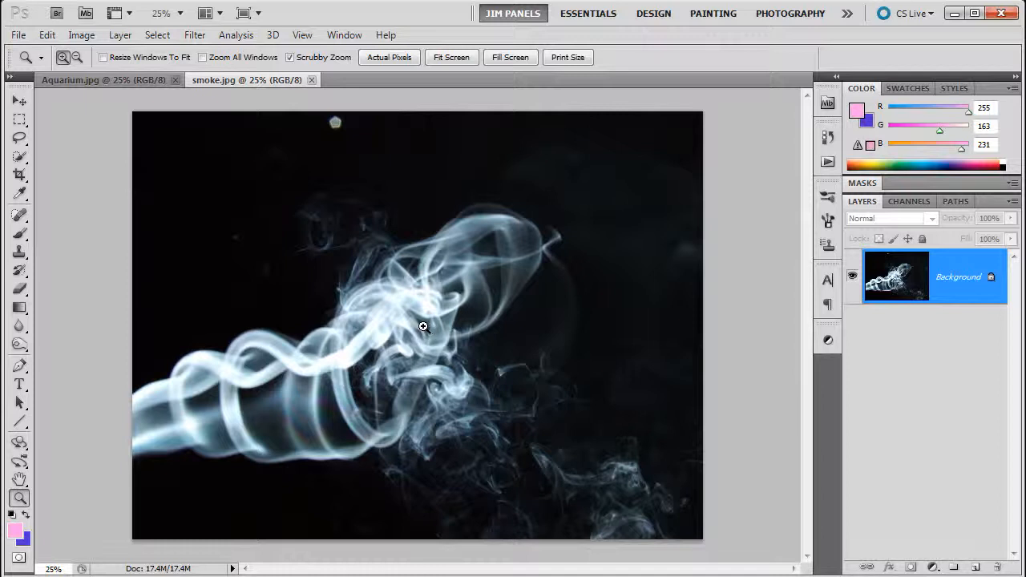
{"action": "mouse_move", "coordinate": [430, 325]}
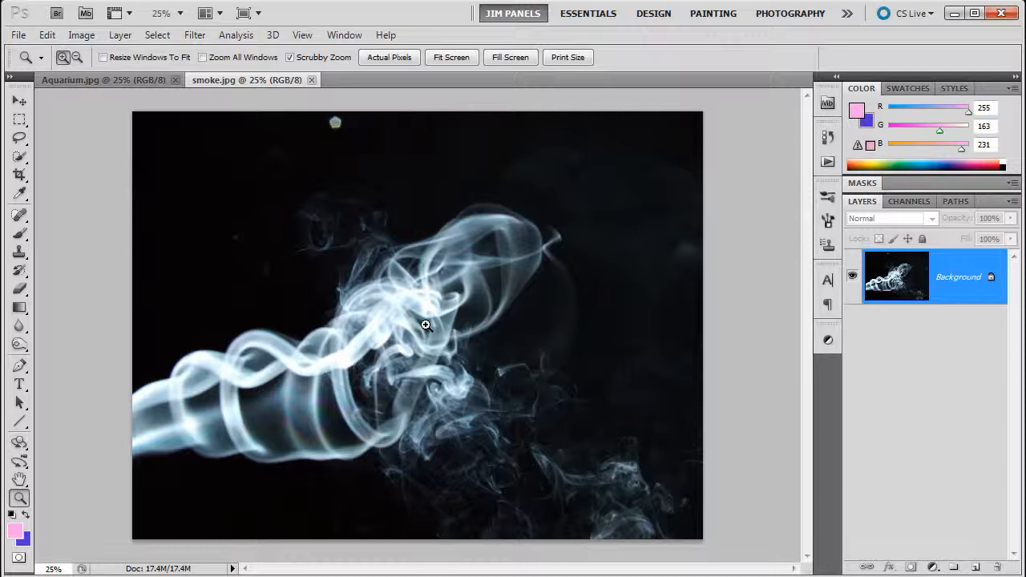
{"action": "mouse_move", "coordinate": [419, 327]}
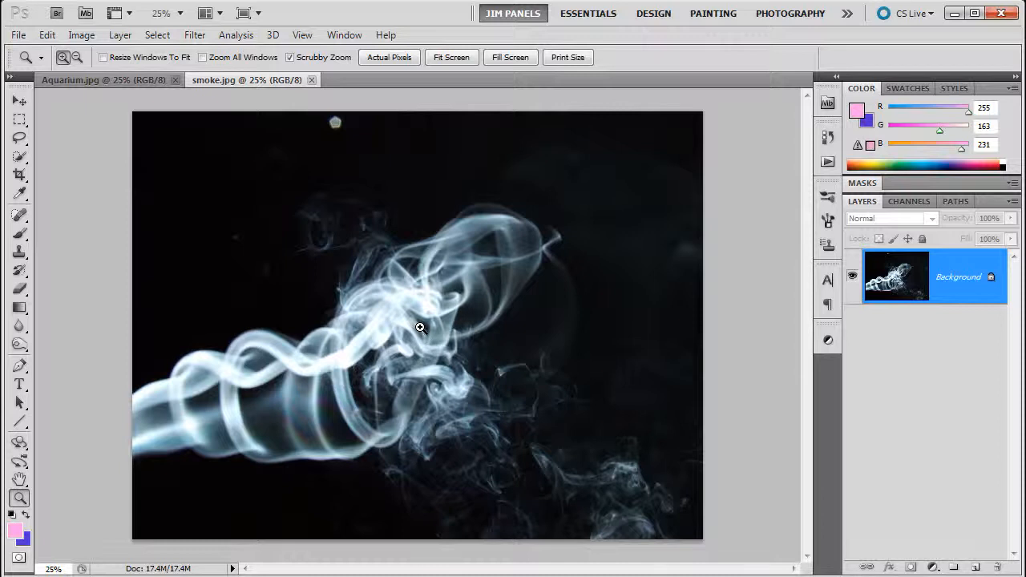
{"action": "mouse_move", "coordinate": [419, 331]}
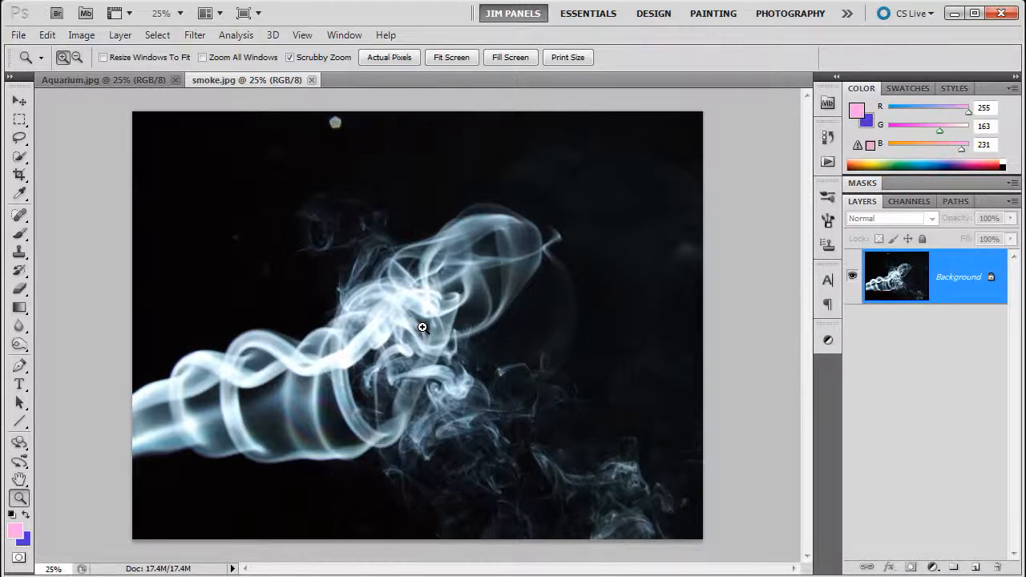
{"action": "mouse_move", "coordinate": [419, 328]}
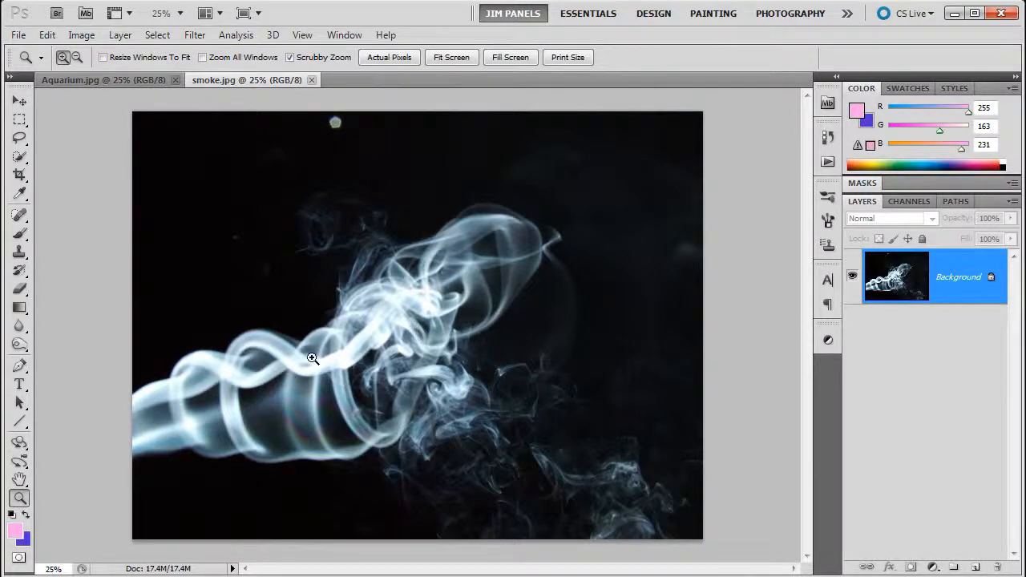
{"action": "mouse_move", "coordinate": [359, 437]}
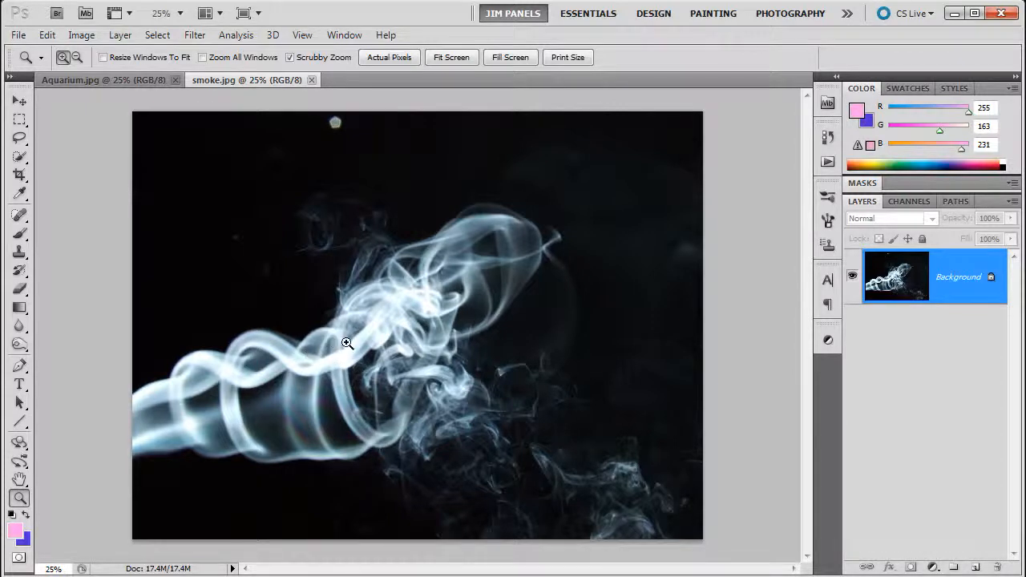
{"action": "mouse_move", "coordinate": [272, 300]}
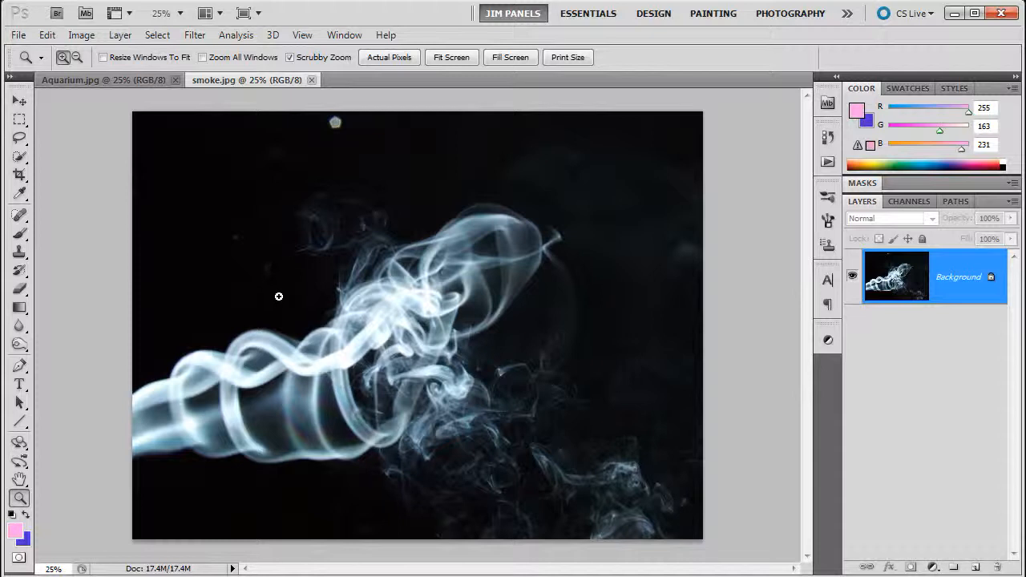
{"action": "mouse_move", "coordinate": [311, 279]}
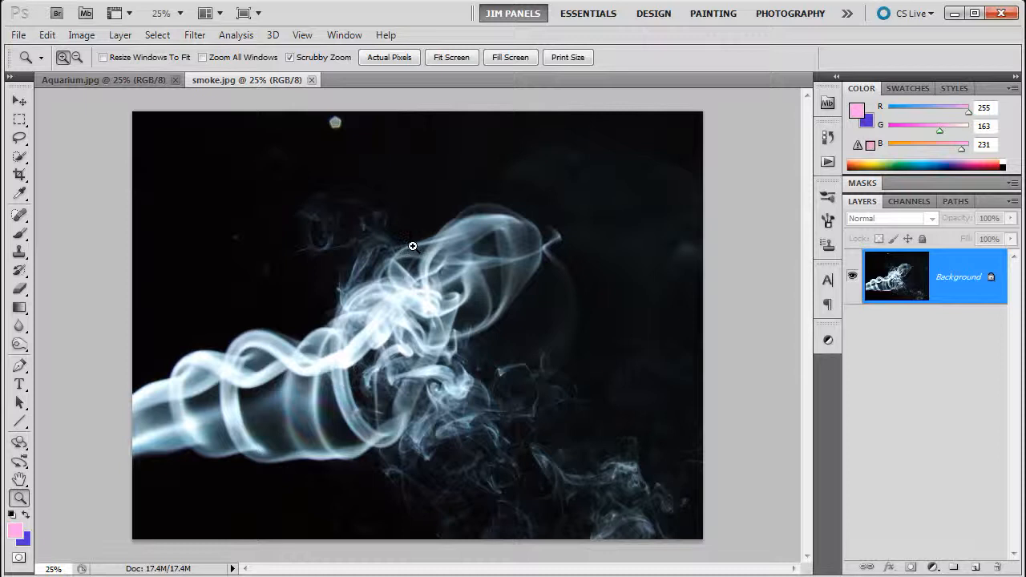
{"action": "mouse_move", "coordinate": [398, 266]}
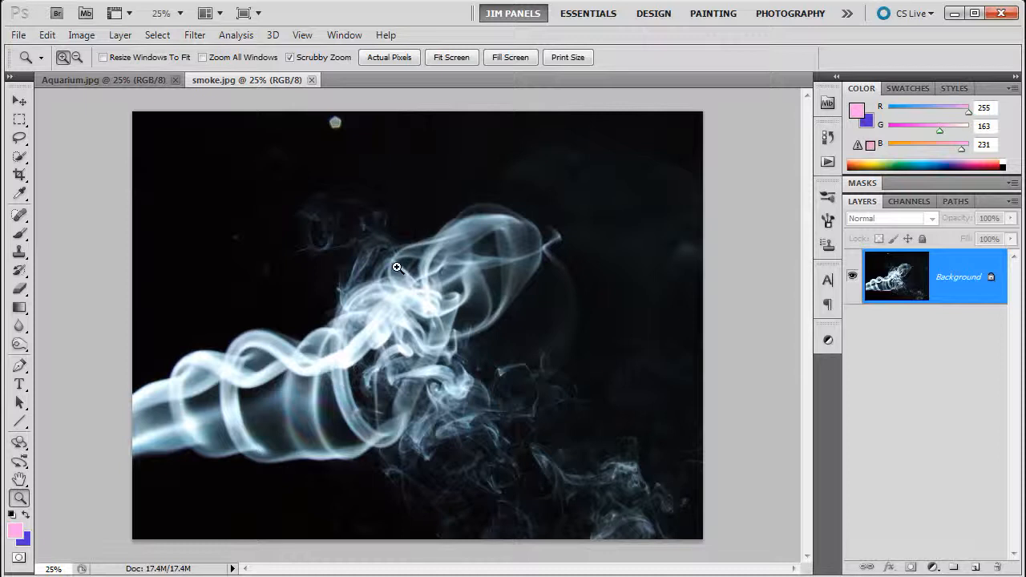
{"action": "mouse_move", "coordinate": [362, 319]}
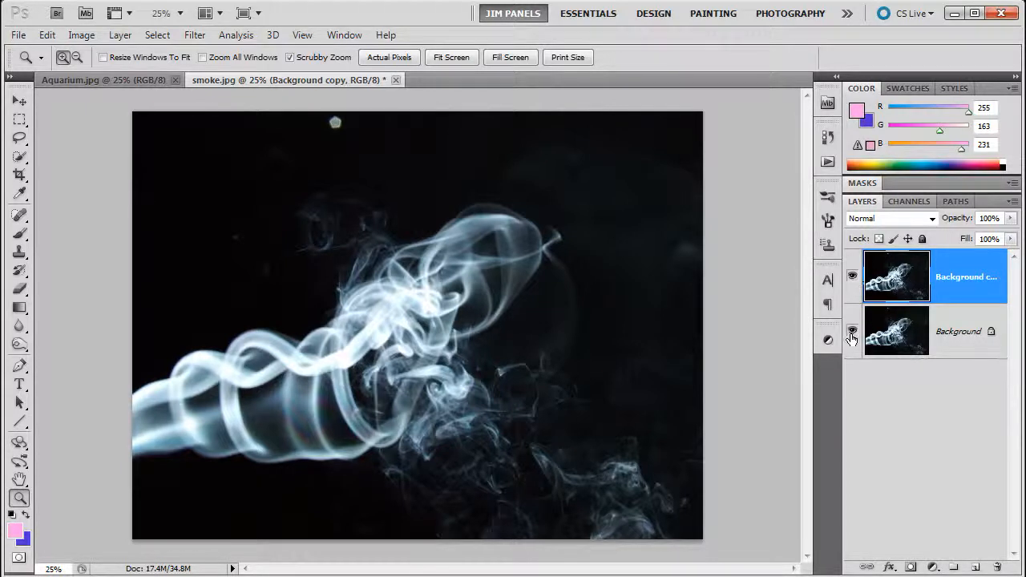
- Hide the original Background layer, leaving only Background copy visible
{"action": "left_click", "coordinate": [852, 330]}
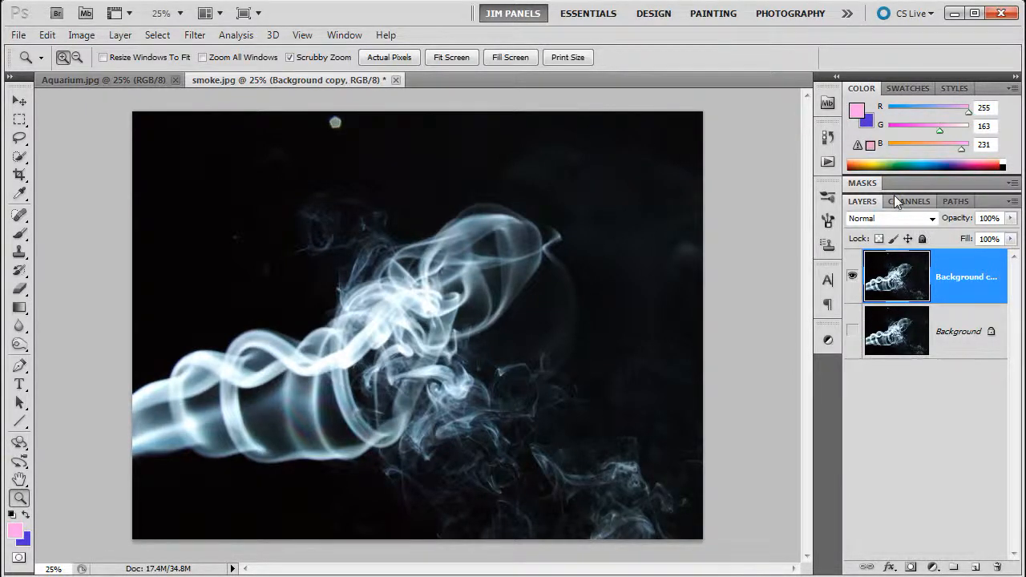
- View the Green, Blue, Red and Green channels in turn, then the RGB composite
{"action": "left_click", "coordinate": [911, 202]}
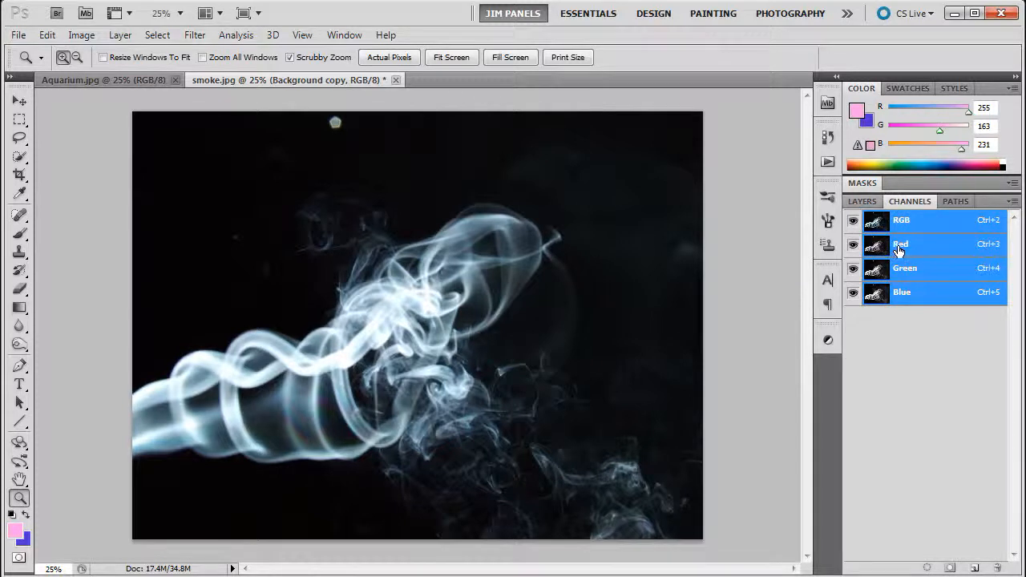
{"action": "mouse_move", "coordinate": [904, 247]}
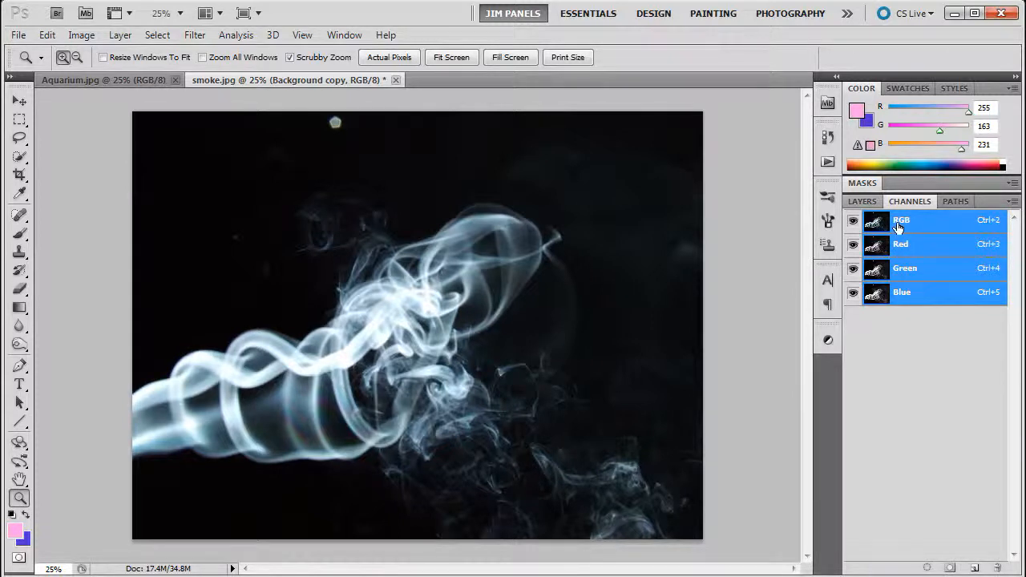
{"action": "mouse_move", "coordinate": [891, 231]}
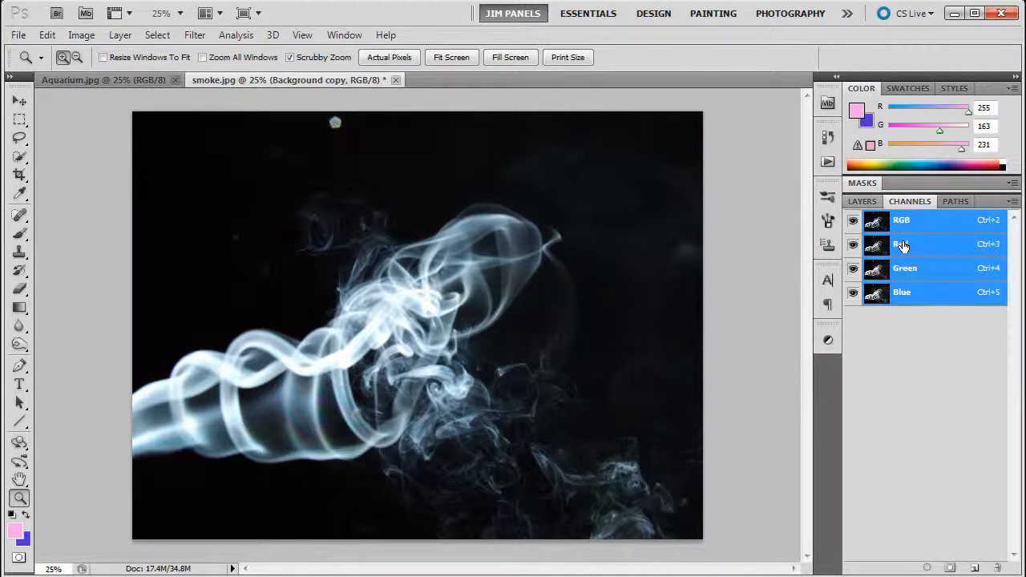
{"action": "left_click", "coordinate": [904, 268]}
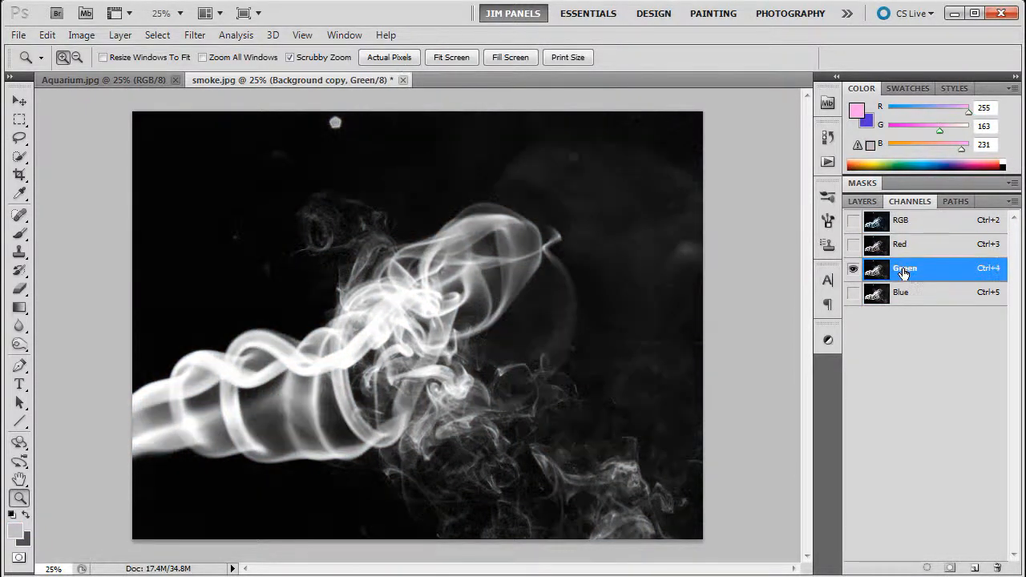
{"action": "left_click", "coordinate": [901, 292]}
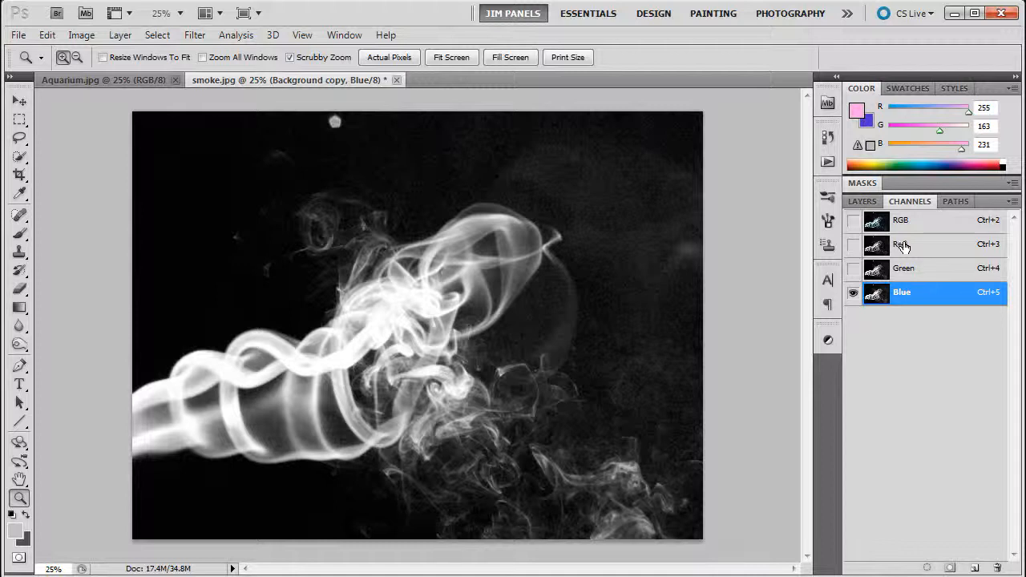
{"action": "left_click", "coordinate": [901, 244]}
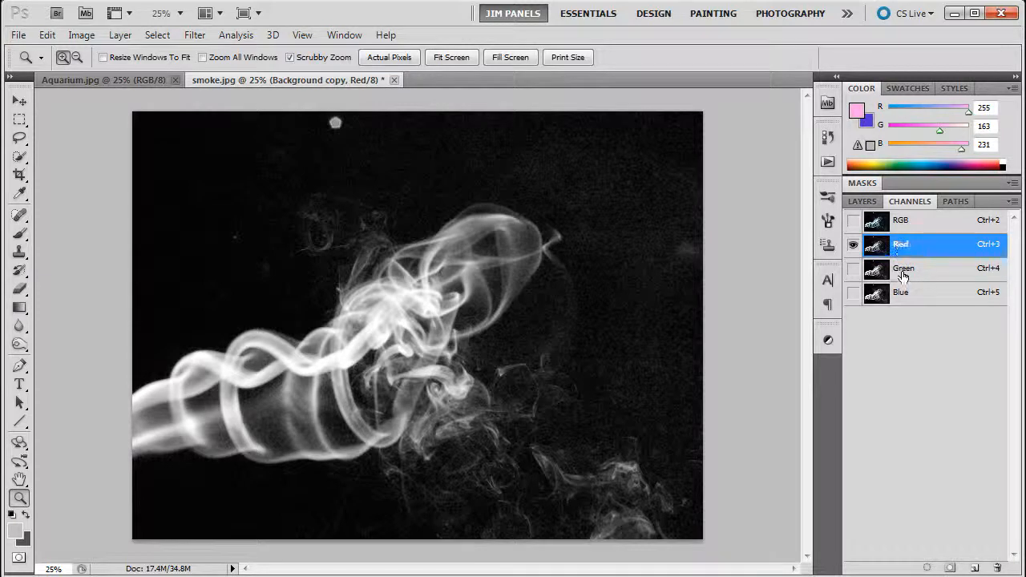
{"action": "left_click", "coordinate": [904, 269]}
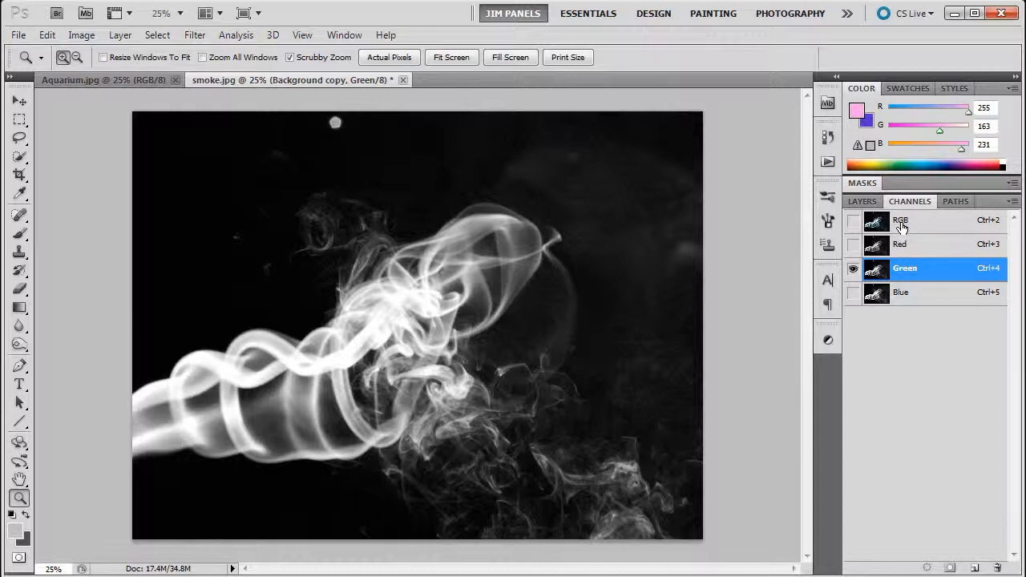
{"action": "left_click", "coordinate": [901, 220]}
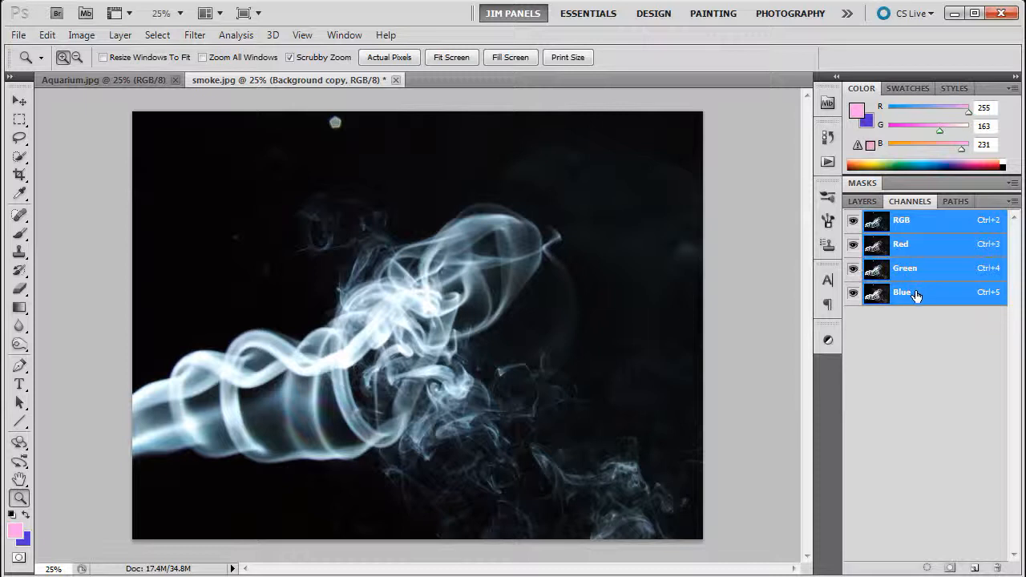
- Cycle Blue, Green, Red, Green and Blue again, settling on the Green channel
{"action": "left_click", "coordinate": [902, 292]}
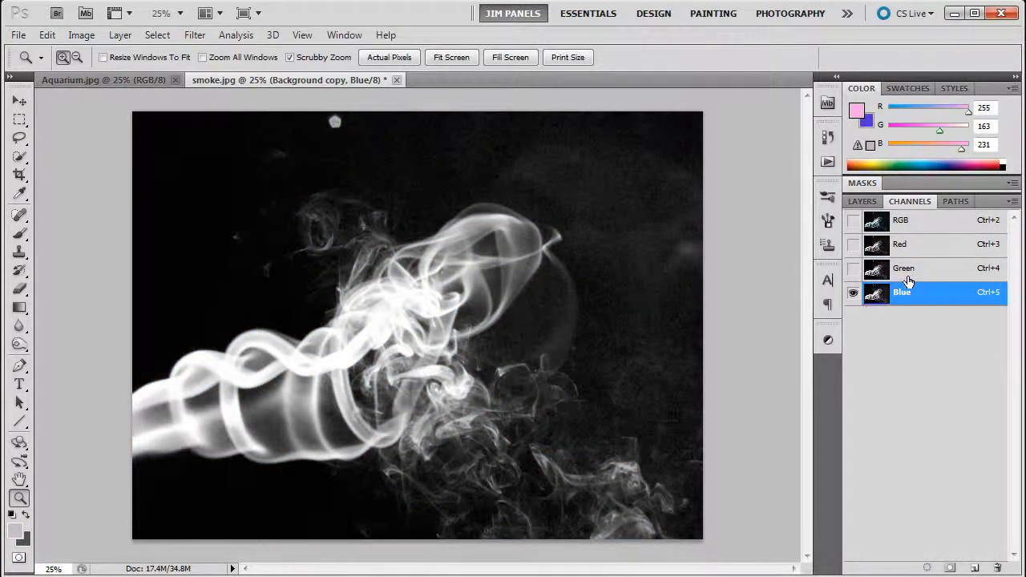
{"action": "left_click", "coordinate": [904, 268]}
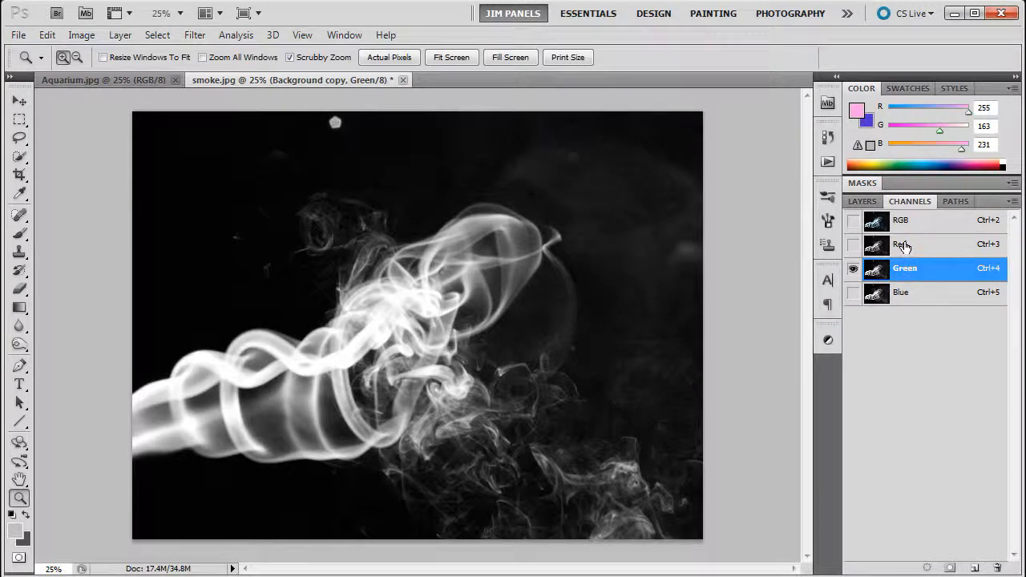
{"action": "left_click", "coordinate": [901, 243]}
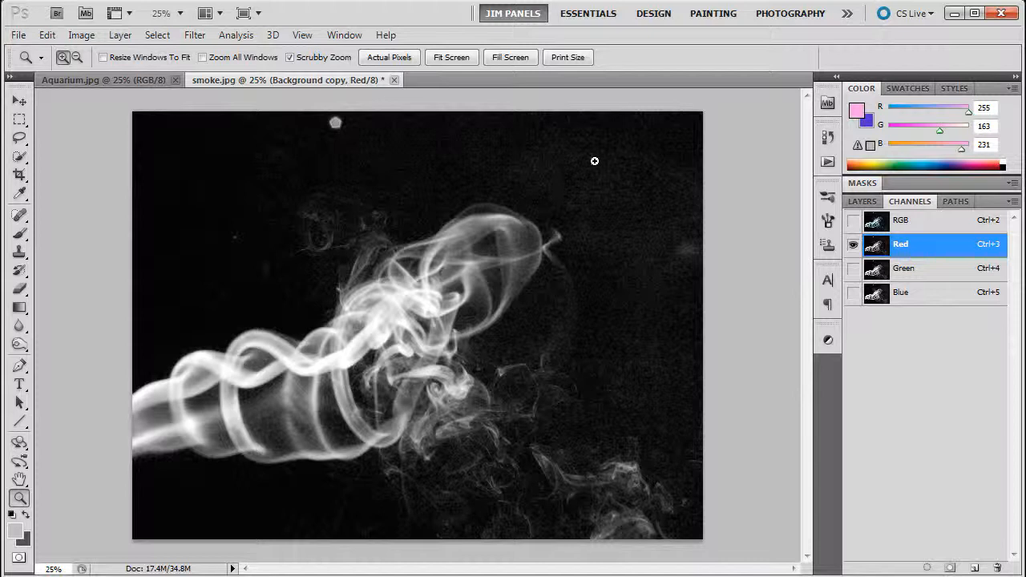
{"action": "left_click", "coordinate": [904, 268]}
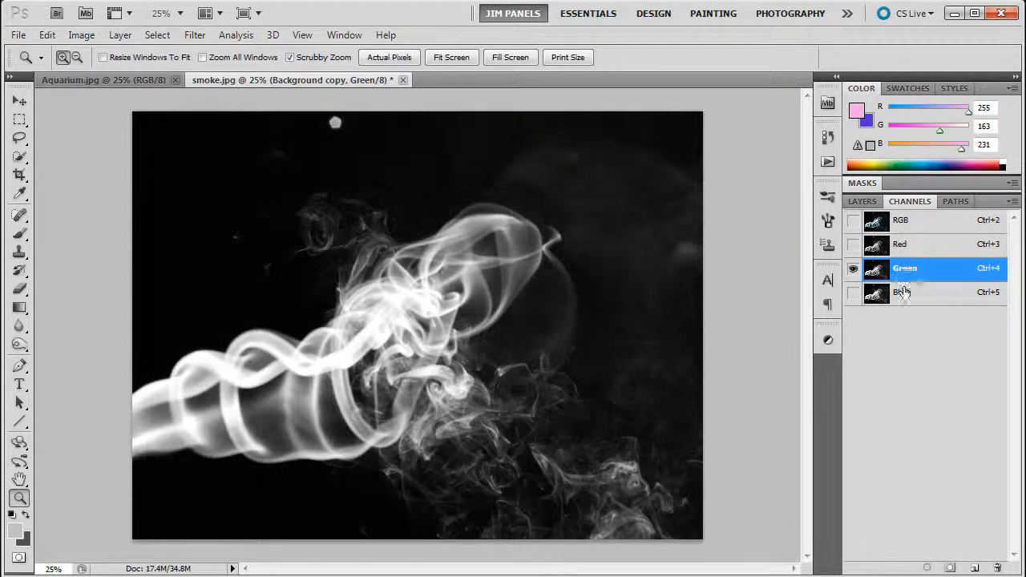
{"action": "left_click", "coordinate": [901, 292]}
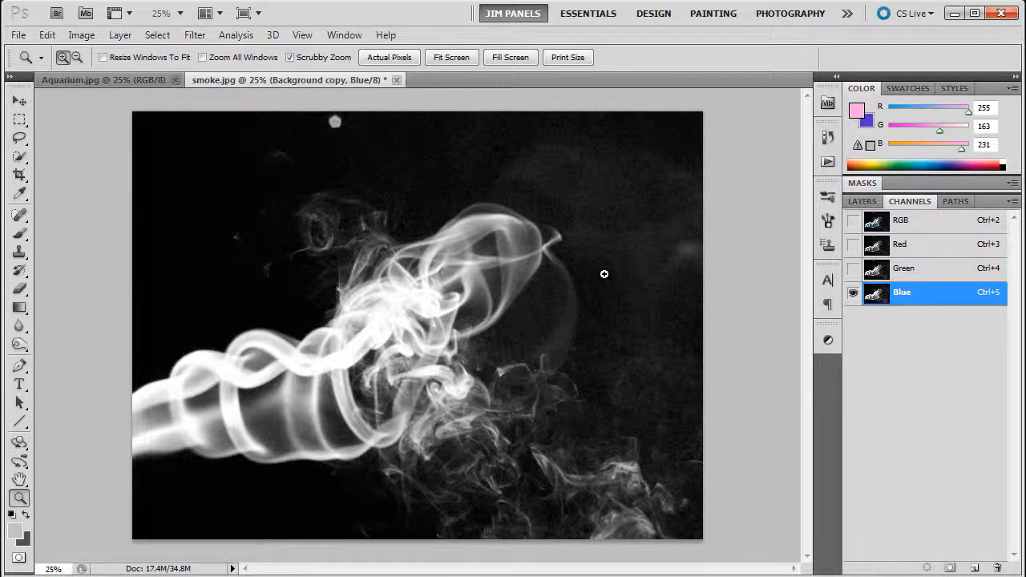
{"action": "left_click", "coordinate": [904, 267]}
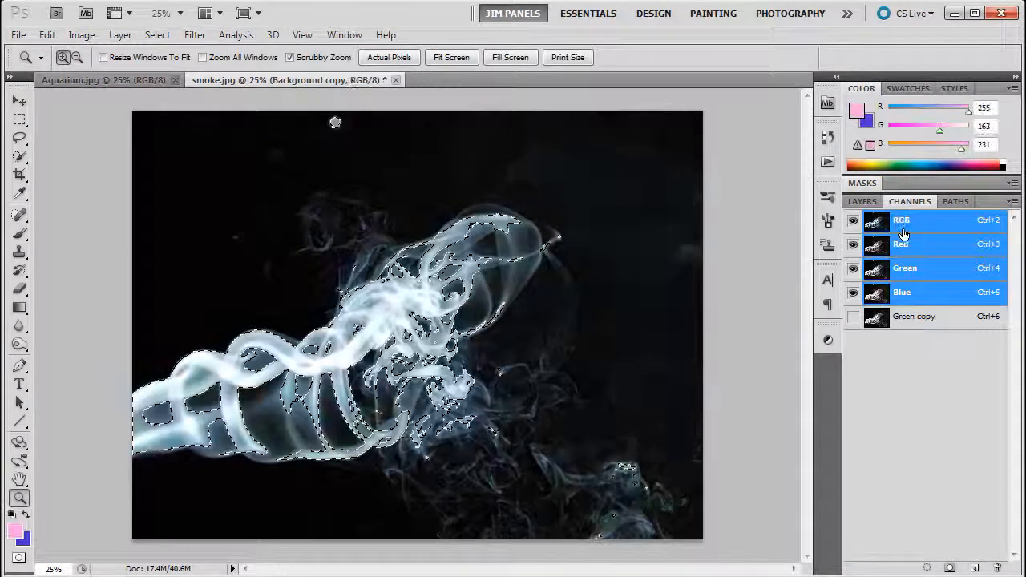
- Return to the RGB composite with the Green-copy smoke selection kept
{"action": "left_click", "coordinate": [862, 202]}
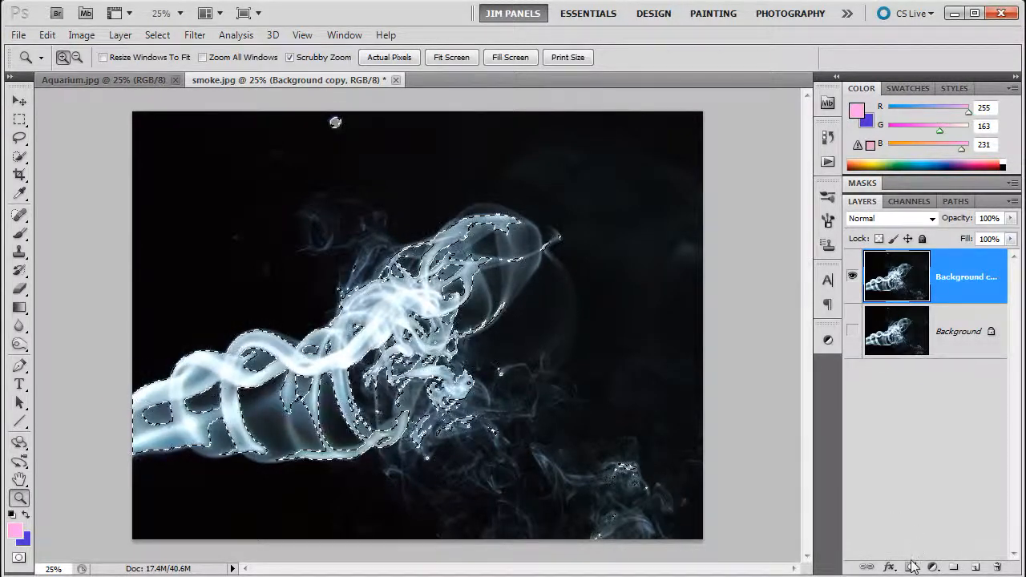
- Add a layer mask from the smoke selection and display the mask alone
{"action": "left_click", "coordinate": [910, 568]}
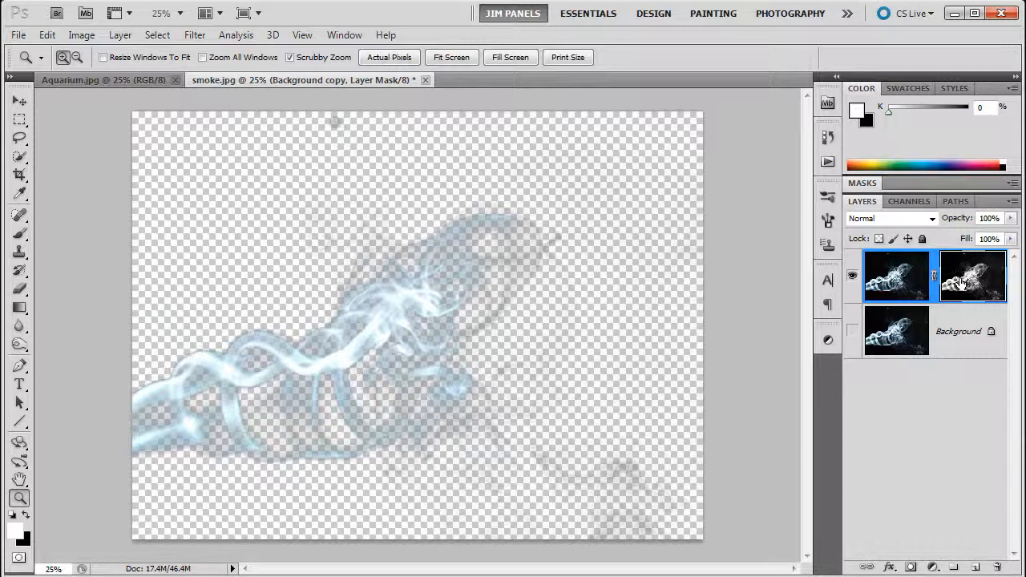
{"action": "left_click", "coordinate": [972, 276]}
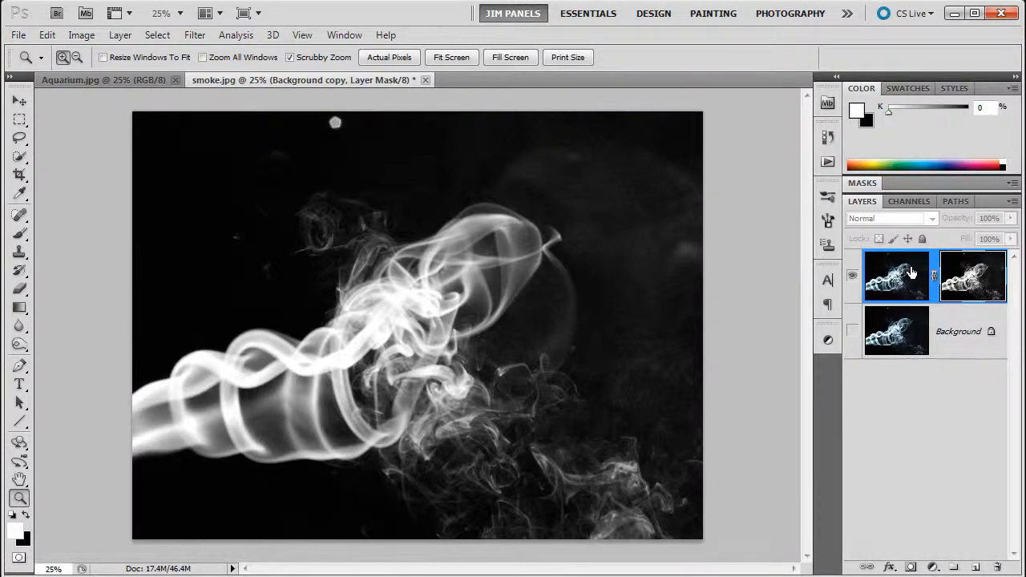
{"action": "mouse_move", "coordinate": [519, 170]}
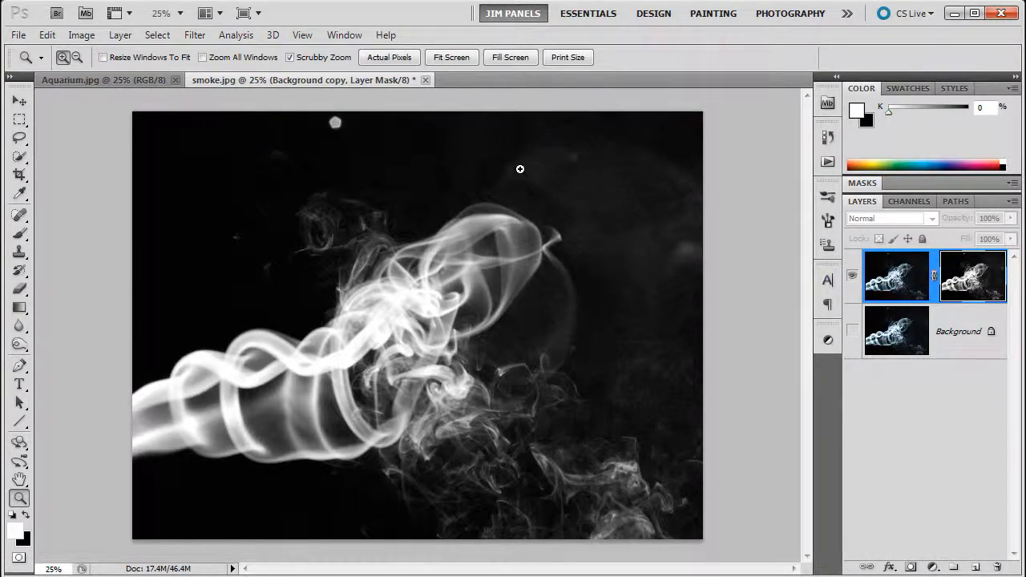
{"action": "mouse_move", "coordinate": [586, 164]}
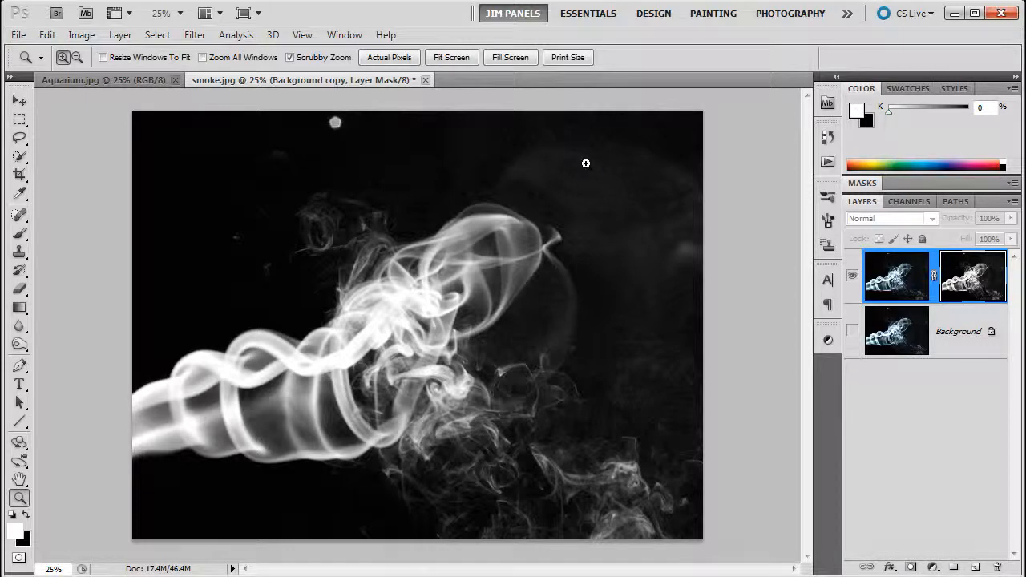
{"action": "mouse_move", "coordinate": [334, 122]}
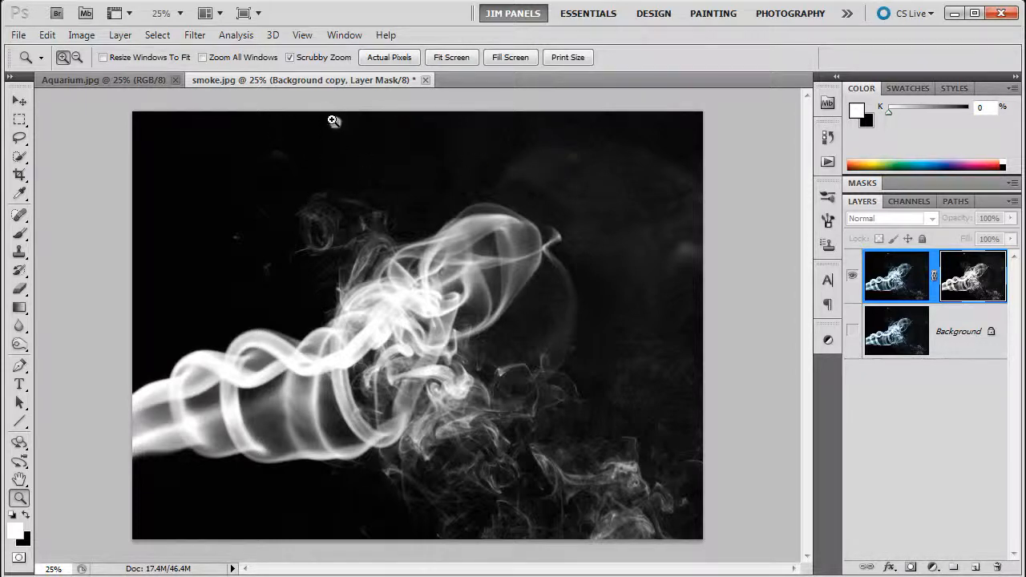
{"action": "mouse_move", "coordinate": [336, 116]}
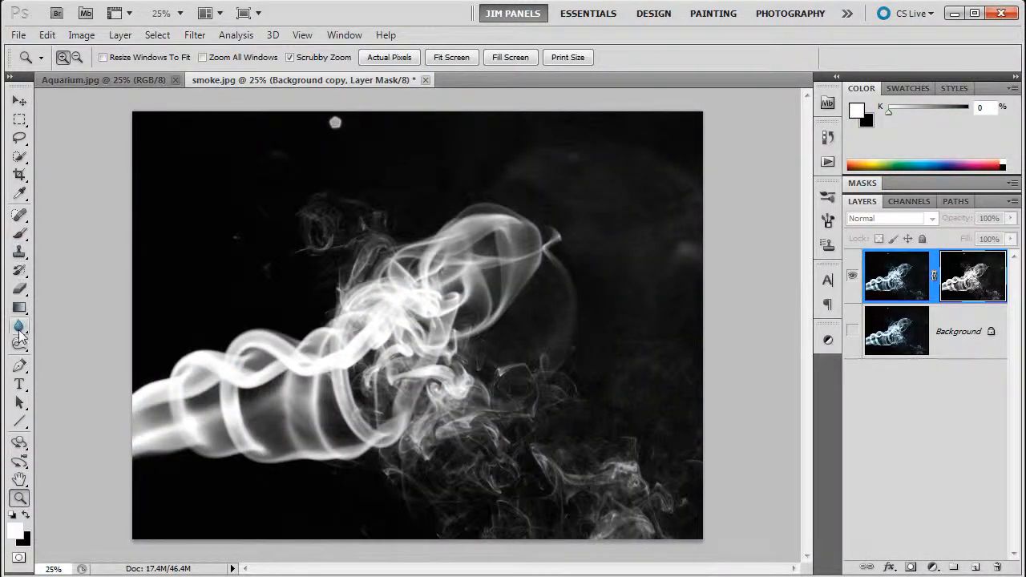
- Choose the Burn tool with Range set to Highlights
{"action": "left_click", "coordinate": [19, 343]}
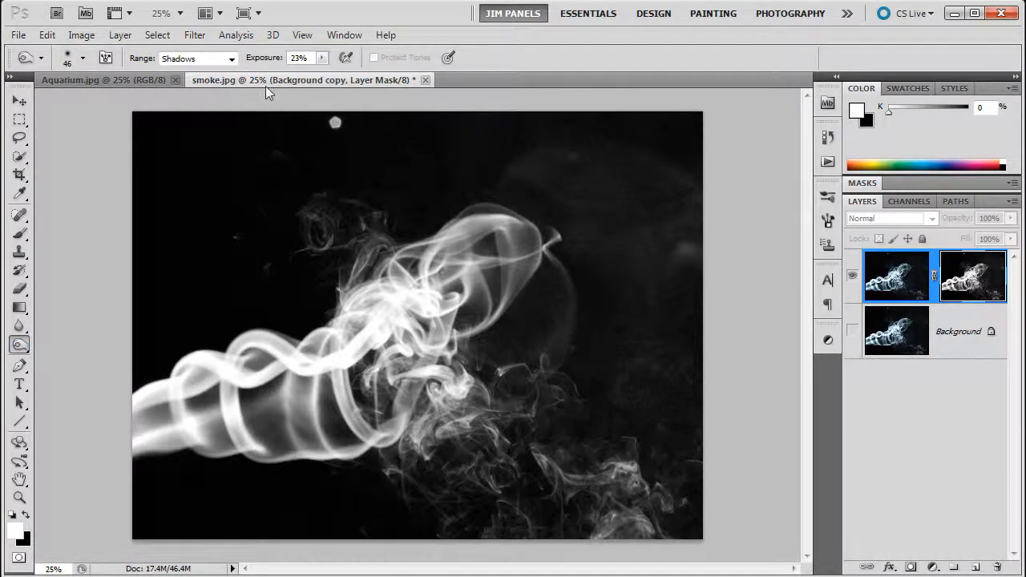
{"action": "left_click", "coordinate": [196, 57]}
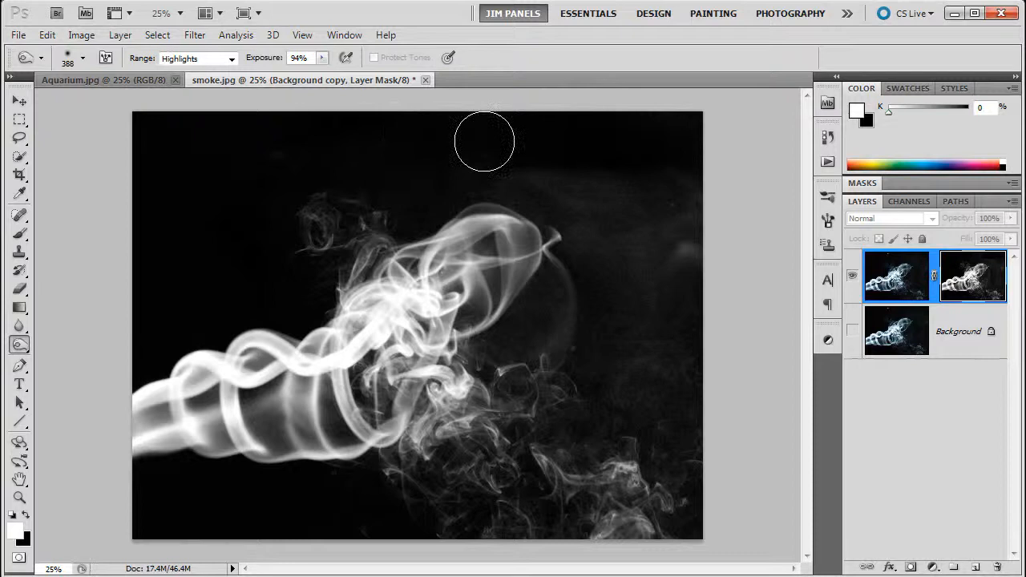
- Burn out the grey haze at the mask's top, right side and lower right corner
{"action": "left_click_drag", "start_coordinate": [484, 143], "coordinate": [615, 210]}
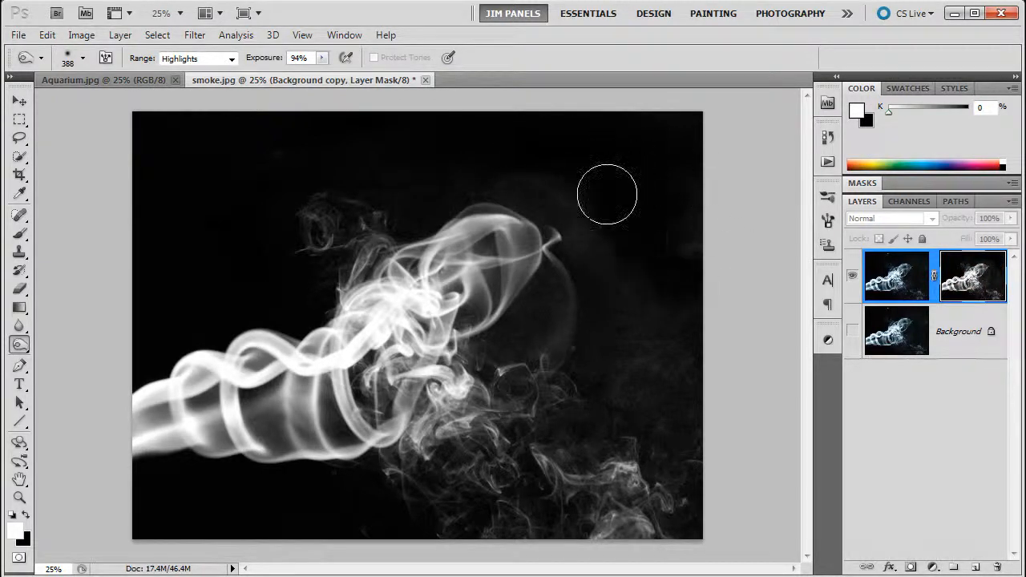
{"action": "left_click_drag", "start_coordinate": [606, 194], "coordinate": [587, 189]}
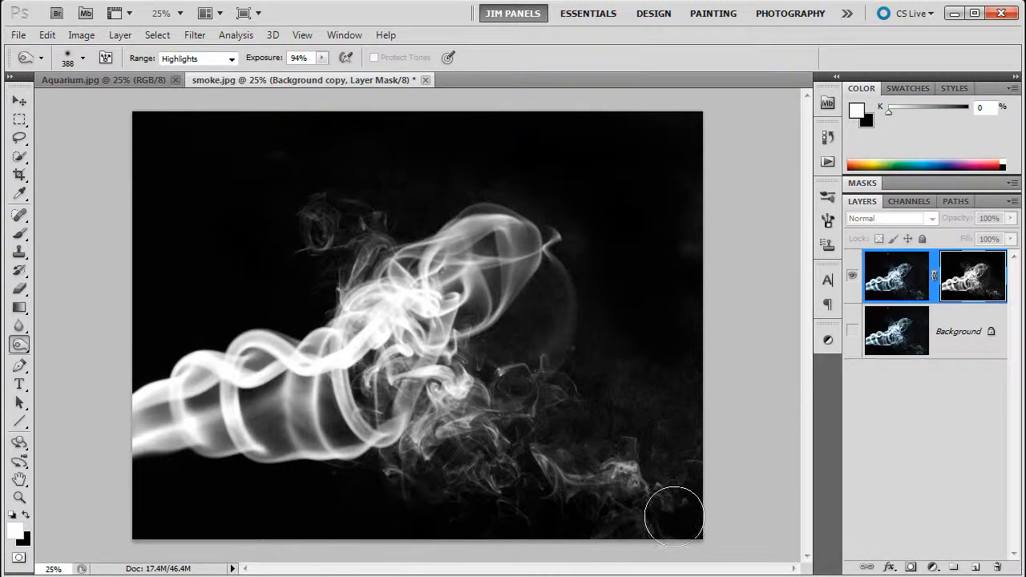
{"action": "left_click_drag", "start_coordinate": [675, 517], "coordinate": [516, 516]}
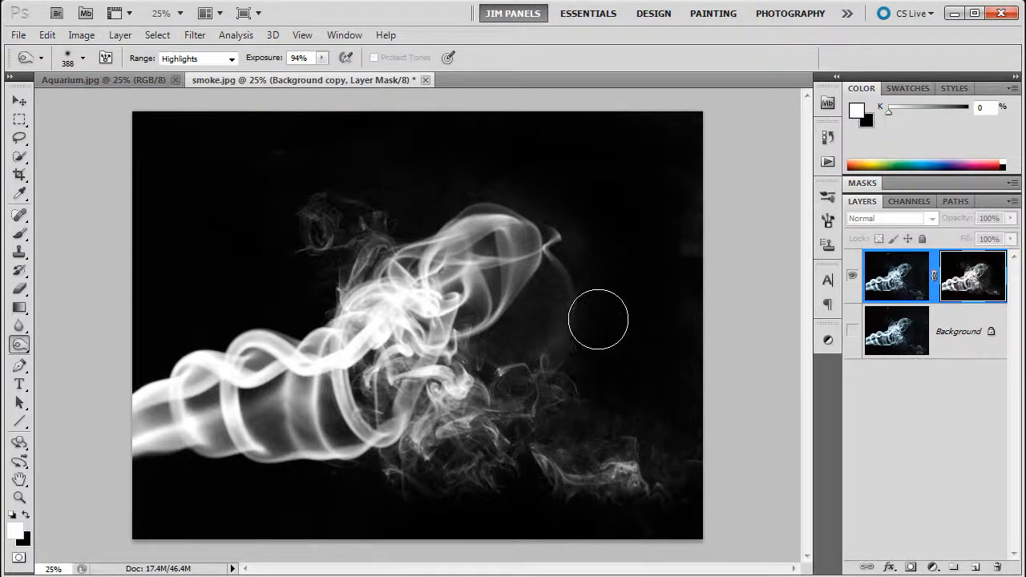
{"action": "left_click_drag", "start_coordinate": [597, 321], "coordinate": [670, 446]}
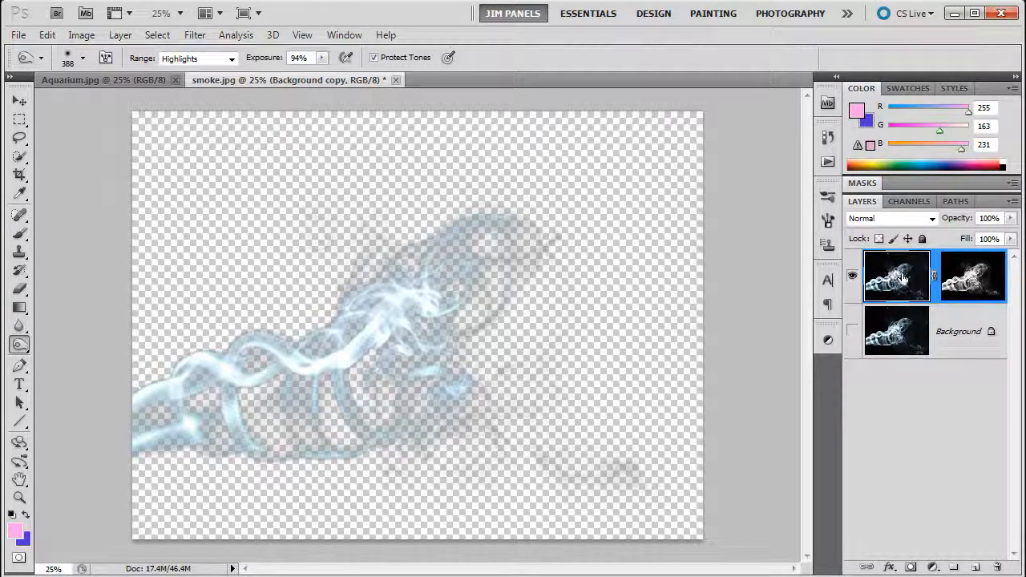
{"action": "mouse_move", "coordinate": [671, 297]}
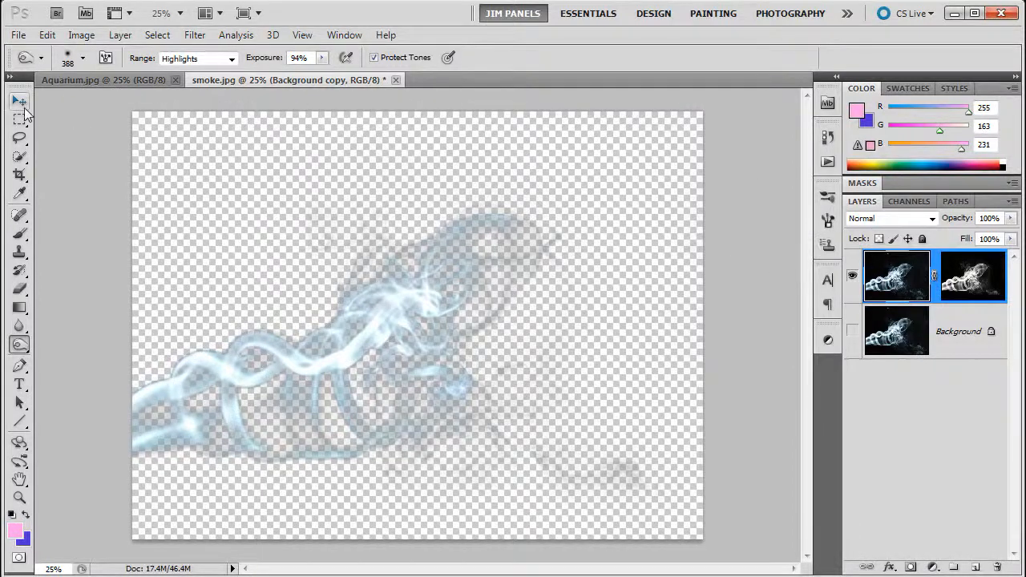
- Move the masked smoke layer into Aquarium.jpg and place it over the lower half
{"action": "left_click", "coordinate": [20, 100]}
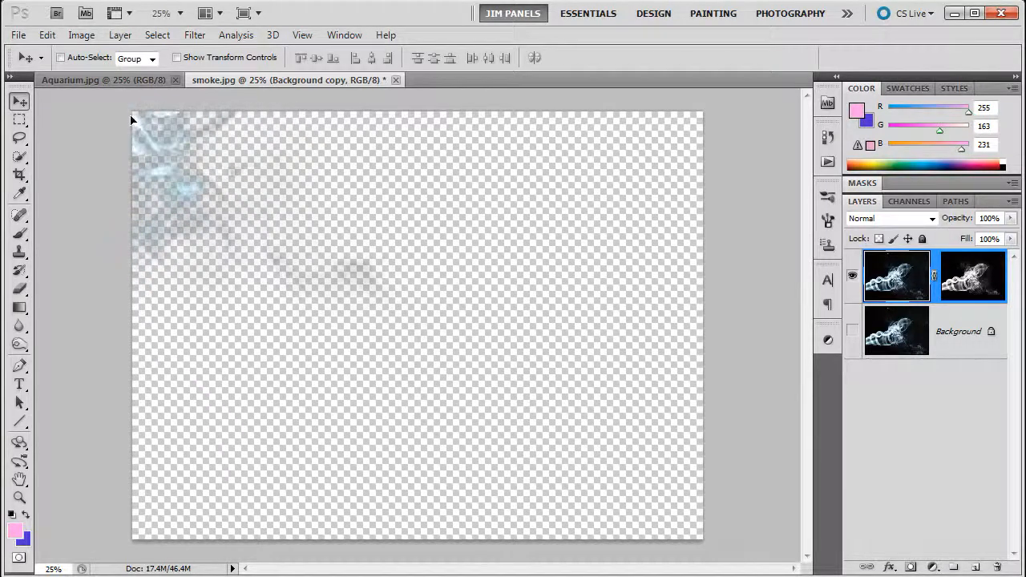
{"action": "left_click", "coordinate": [109, 80]}
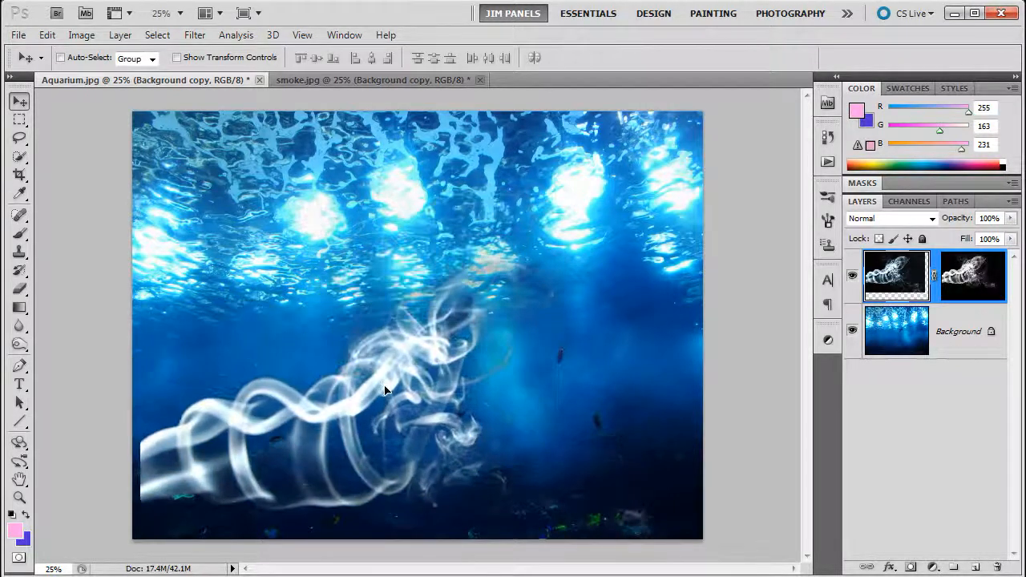
{"action": "left_click_drag", "start_coordinate": [385, 391], "coordinate": [344, 440]}
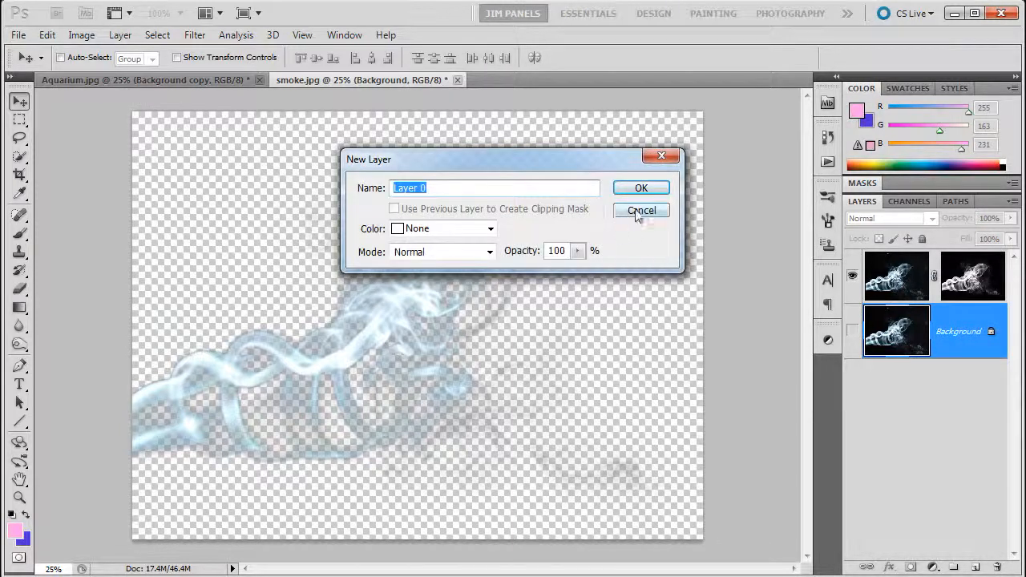
- Convert the smoke Background to Layer 0, copy it into the aquarium and set Screen blend mode
{"action": "left_click", "coordinate": [641, 187]}
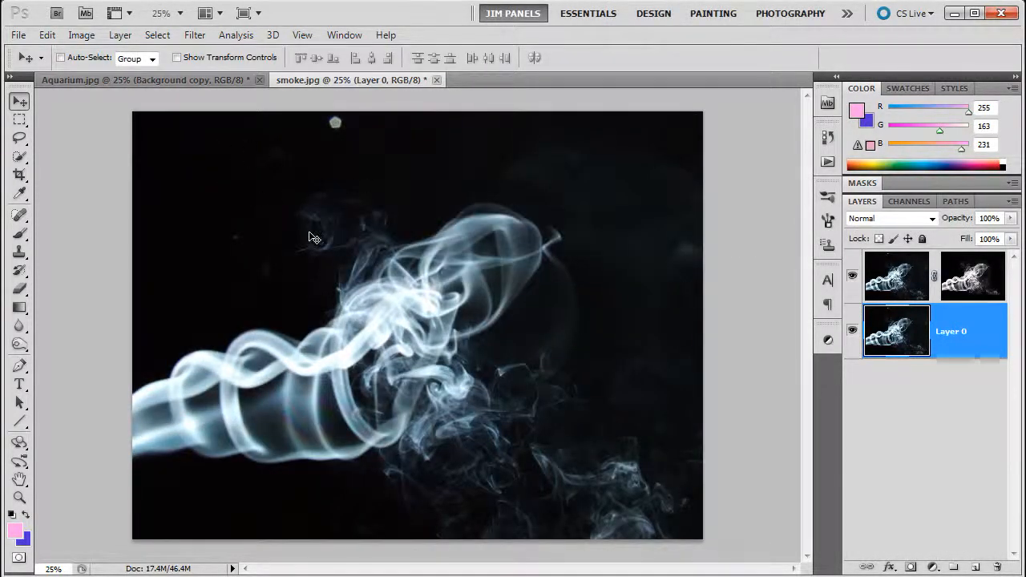
{"action": "left_click", "coordinate": [104, 80]}
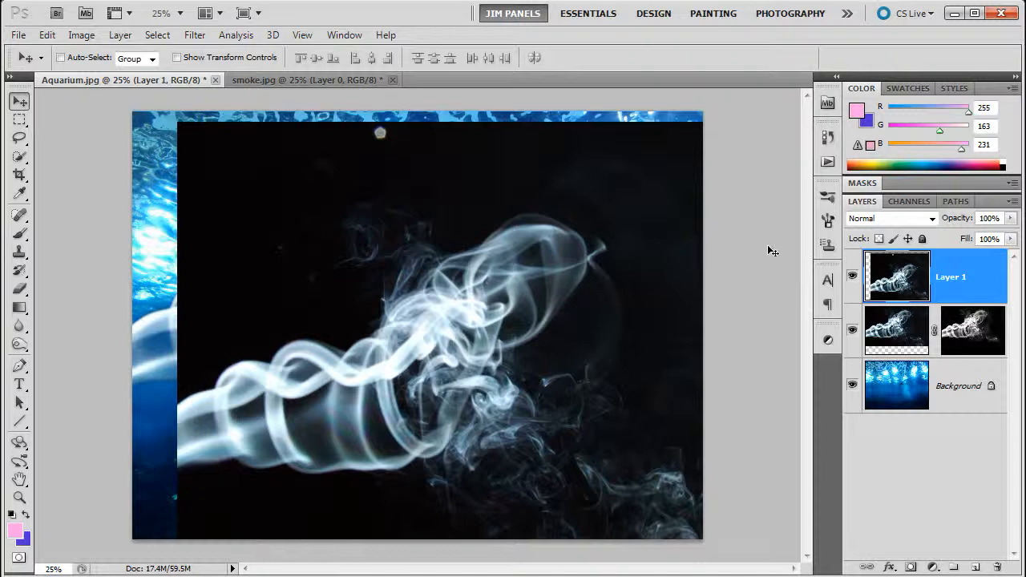
{"action": "mouse_move", "coordinate": [275, 172]}
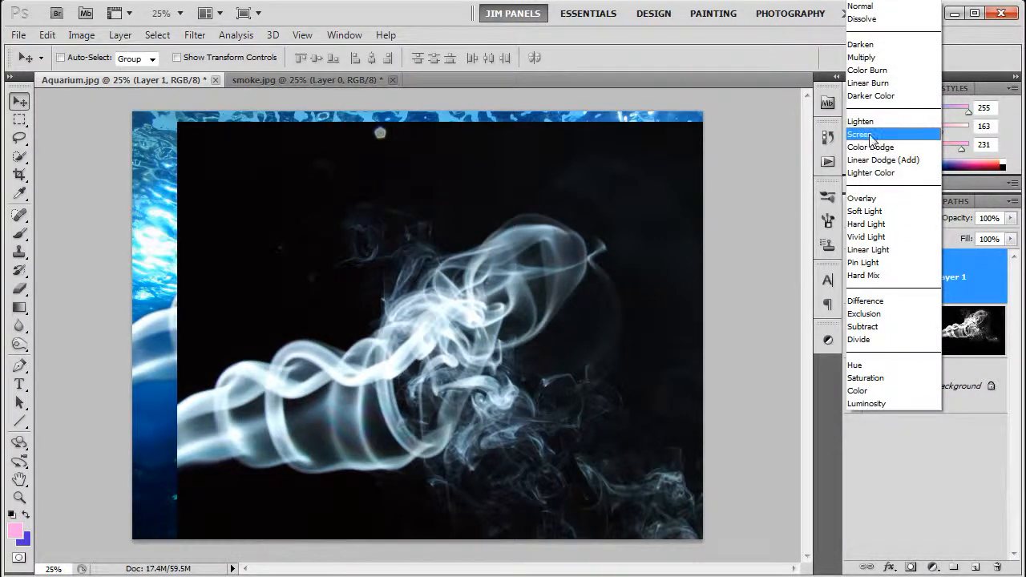
{"action": "left_click", "coordinate": [860, 134]}
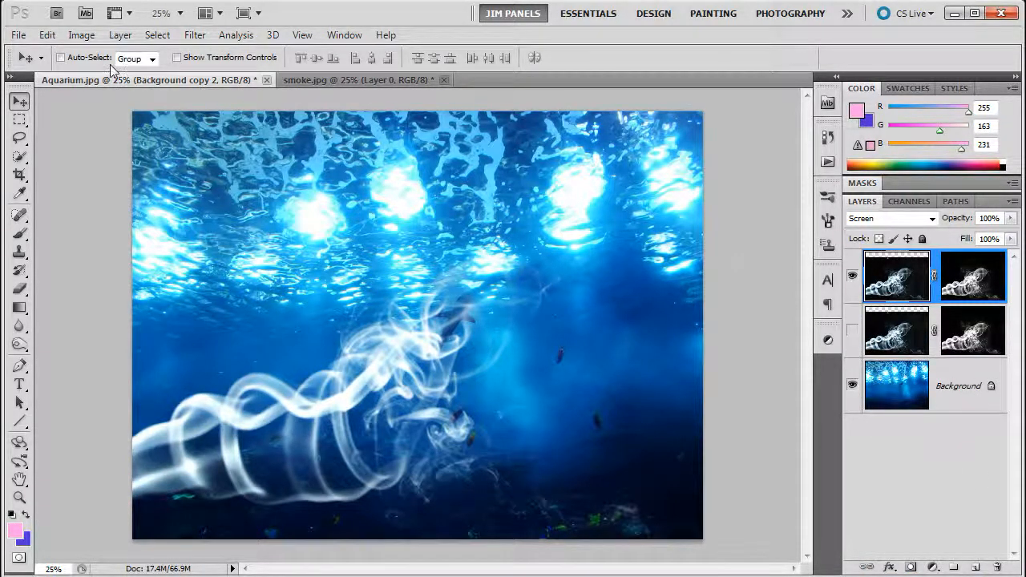
- Reach the Edit menu to get to Puppet Warp
{"action": "left_click", "coordinate": [47, 35]}
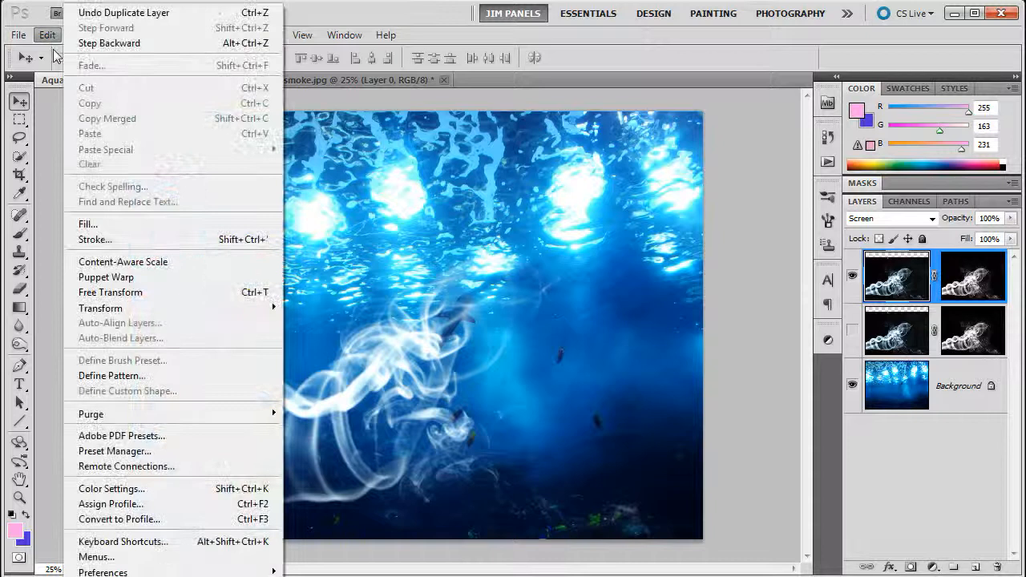
- Start Puppet Warp, pin the smoke and curl its left tail and lower-right wisps upward
{"action": "left_click", "coordinate": [46, 35]}
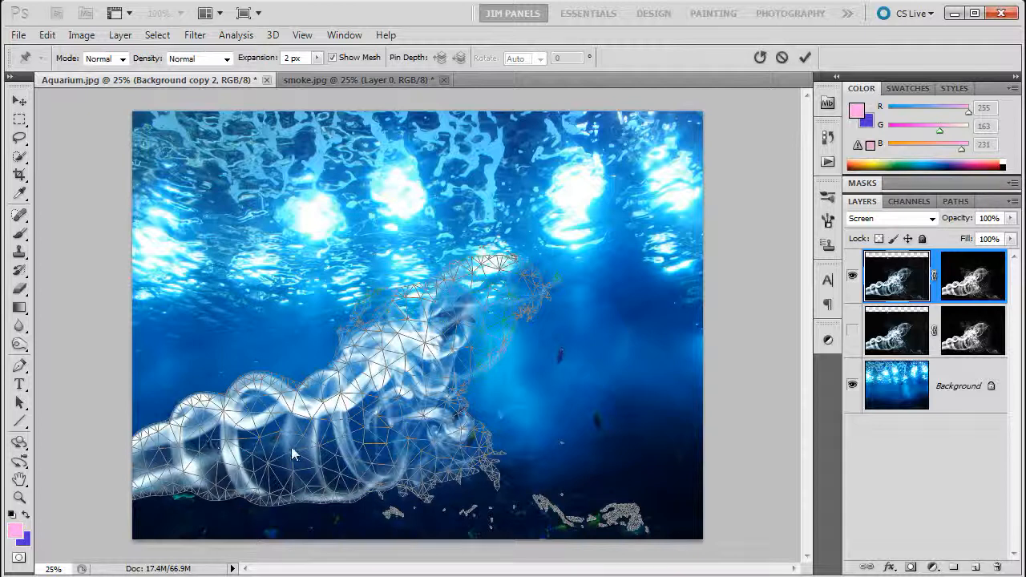
{"action": "mouse_move", "coordinate": [340, 430]}
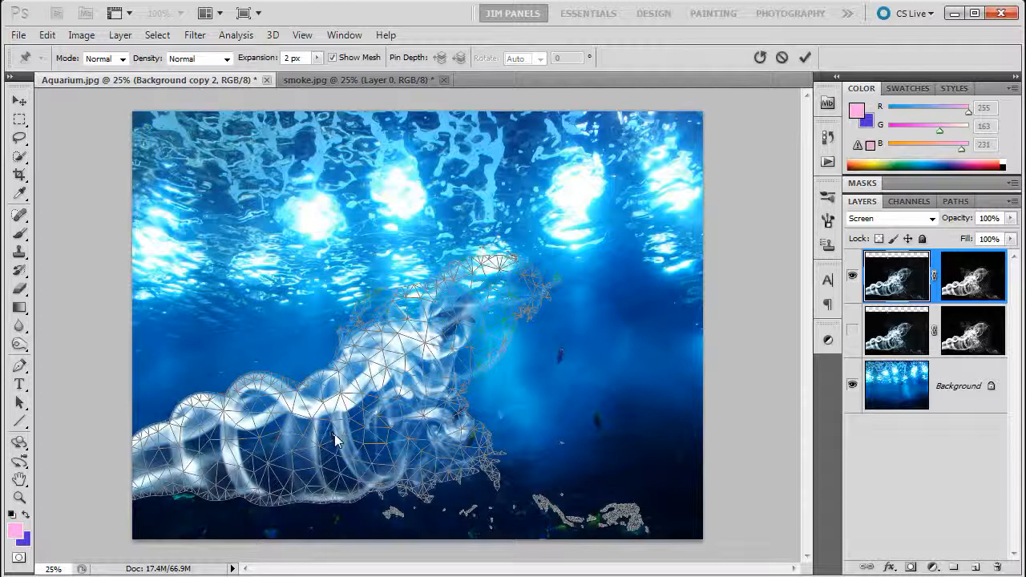
{"action": "left_click", "coordinate": [330, 429]}
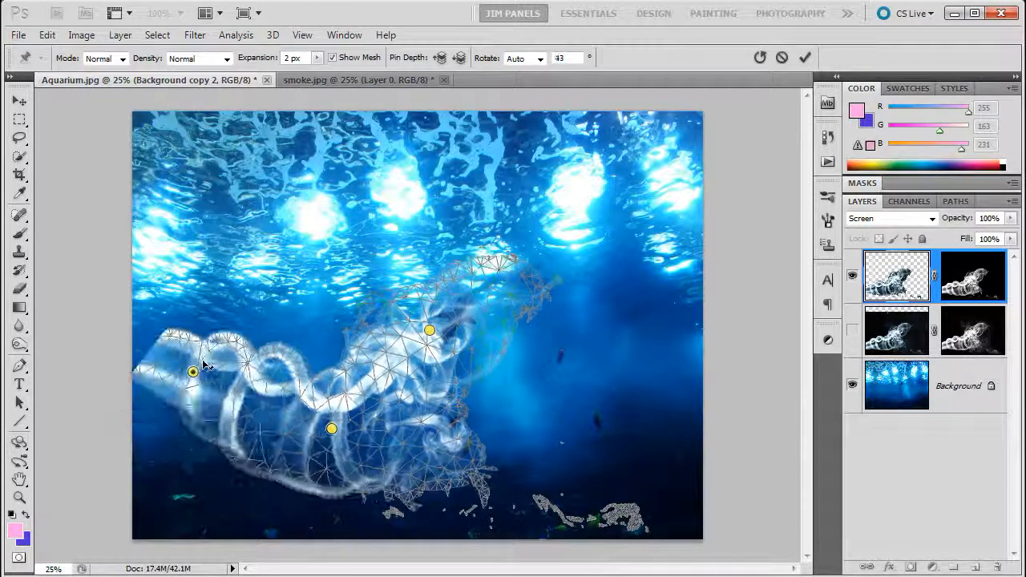
{"action": "left_click_drag", "start_coordinate": [192, 372], "coordinate": [282, 305]}
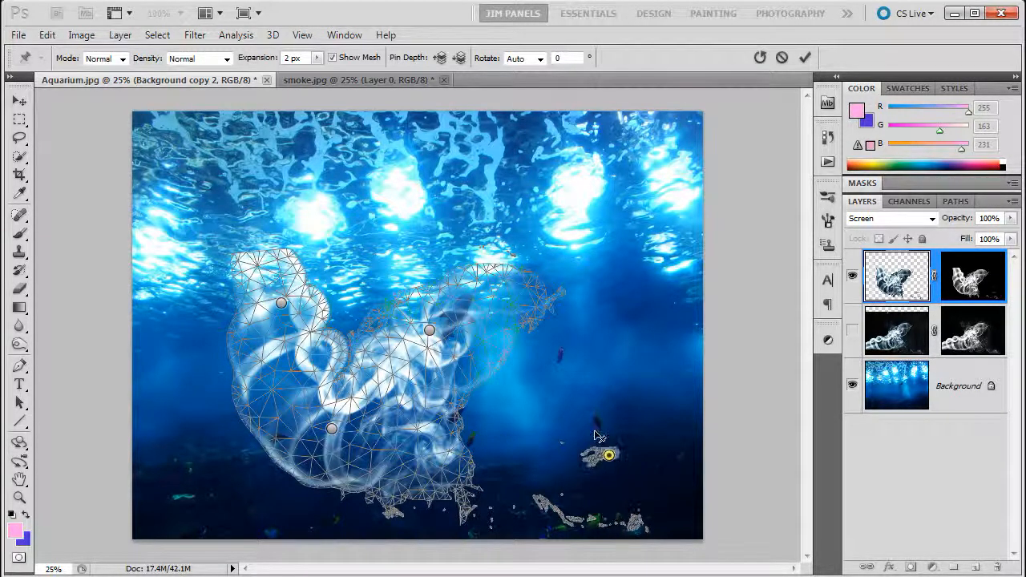
{"action": "left_click_drag", "start_coordinate": [609, 455], "coordinate": [545, 379]}
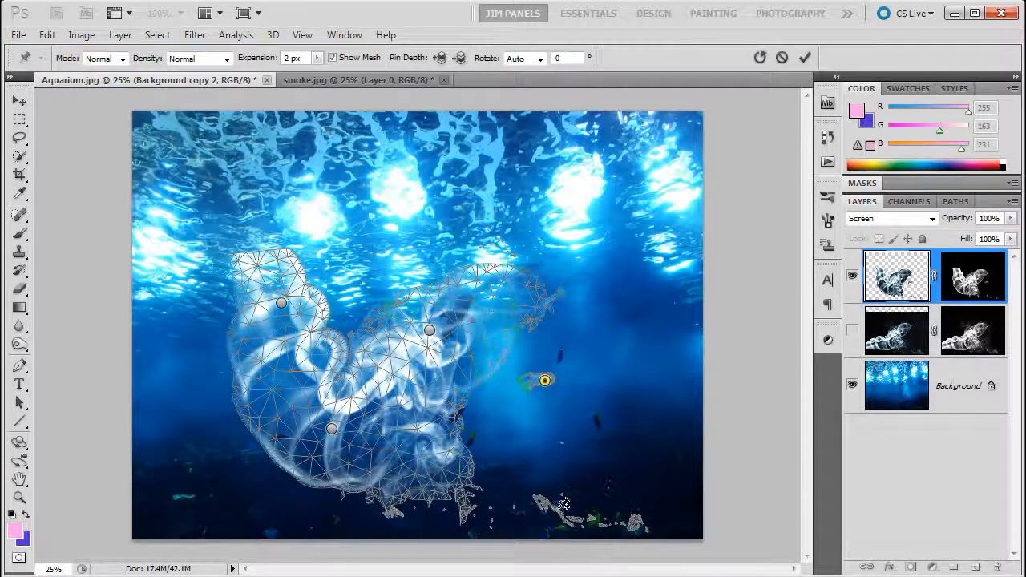